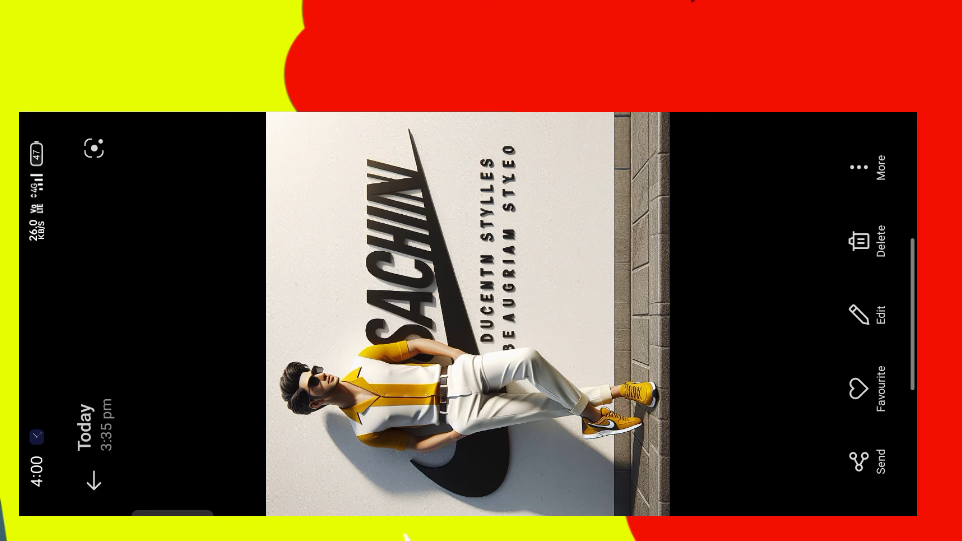
Launch Chrome from the app drawer and land on the Bing Image Creator page
{"action": "scroll", "scroll_direction": "up", "scroll_amount": 3}
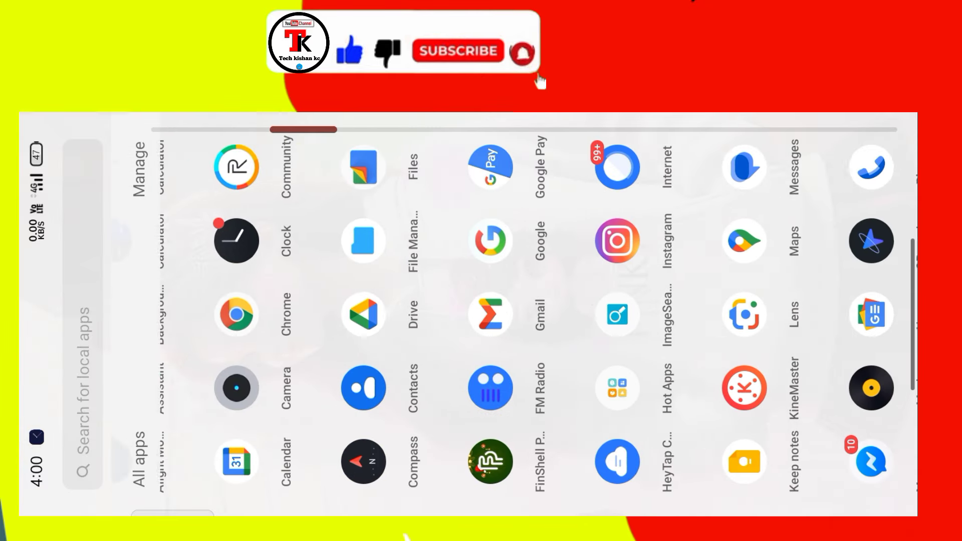
{"action": "scroll", "scroll_direction": "right", "scroll_amount": 3}
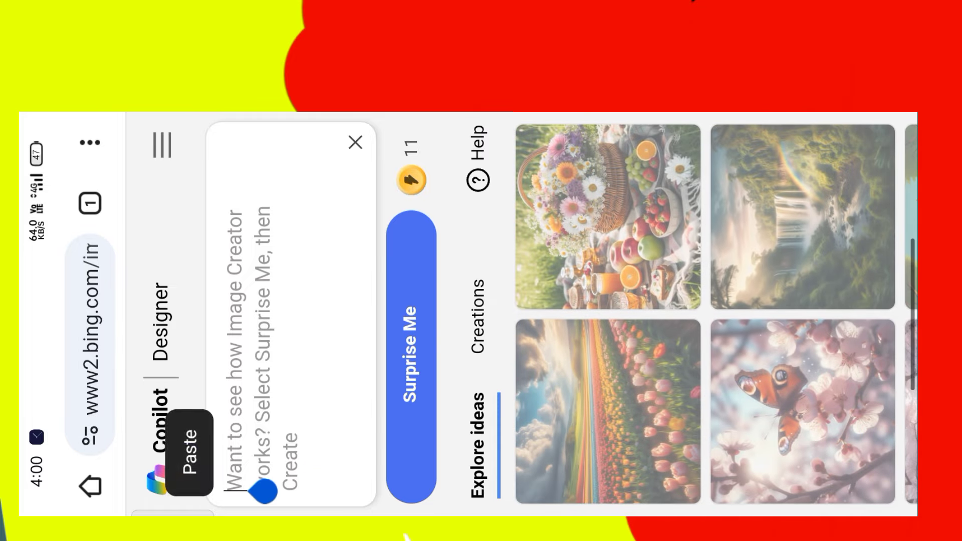
Paste the copied 3D-boy-in-white-and-yellow prompt into the prompt box
{"action": "left_click", "coordinate": [191, 460]}
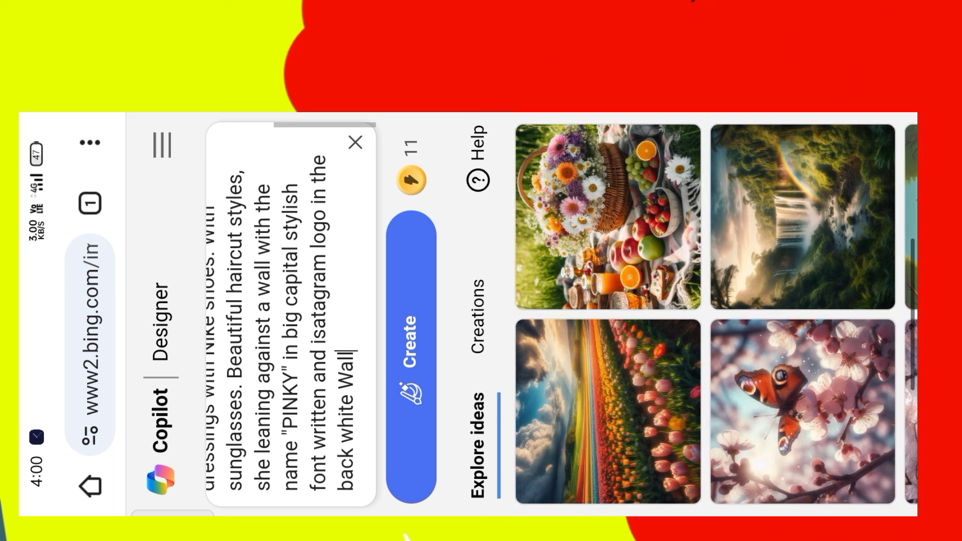
{"action": "scroll", "scroll_direction": "down", "scroll_amount": 3}
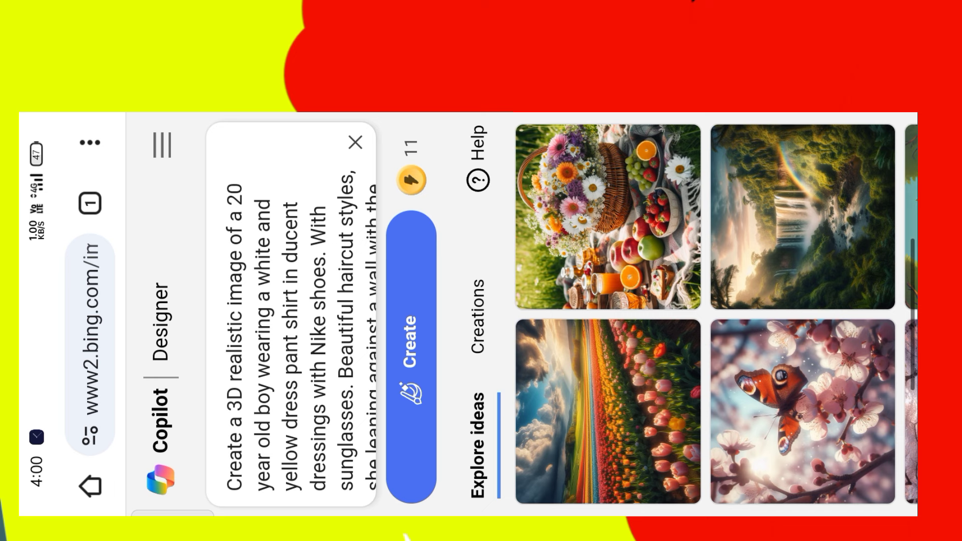
Replace the wall name PINKY with KISHAN in capitals inside the prompt
{"action": "left_click", "coordinate": [277, 393]}
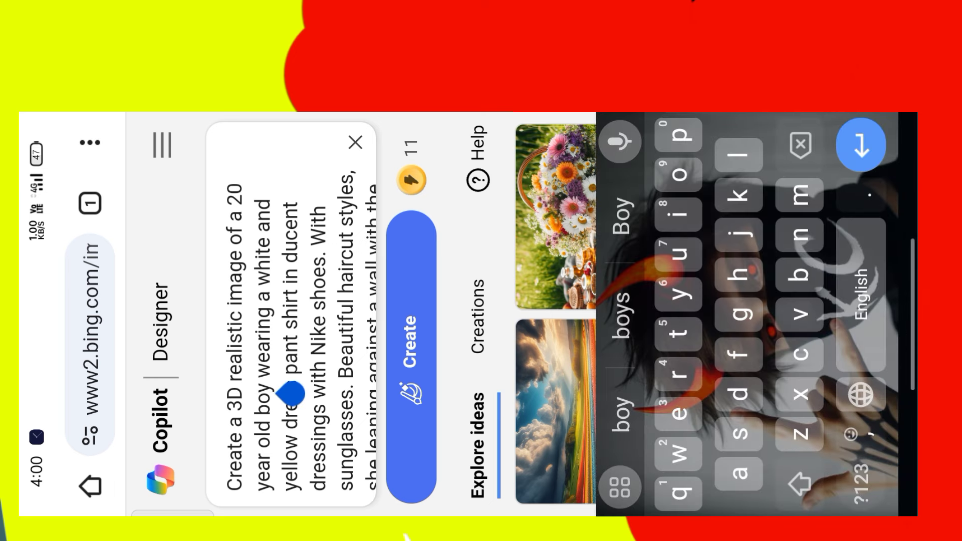
{"action": "scroll", "scroll_direction": "down", "scroll_amount": 3}
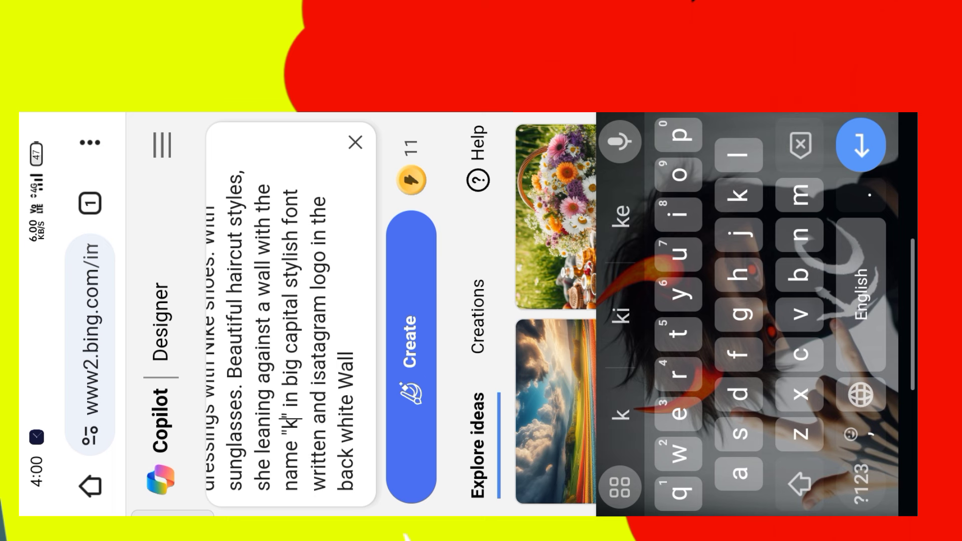
{"action": "left_click", "coordinate": [798, 485]}
{"action": "type", "text": "KIS"}
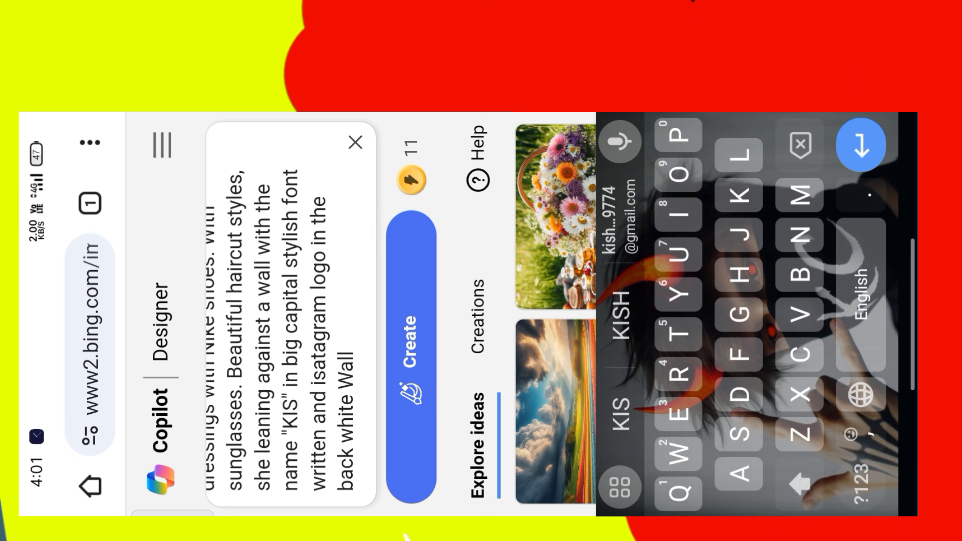
{"action": "type", "text": "A"}
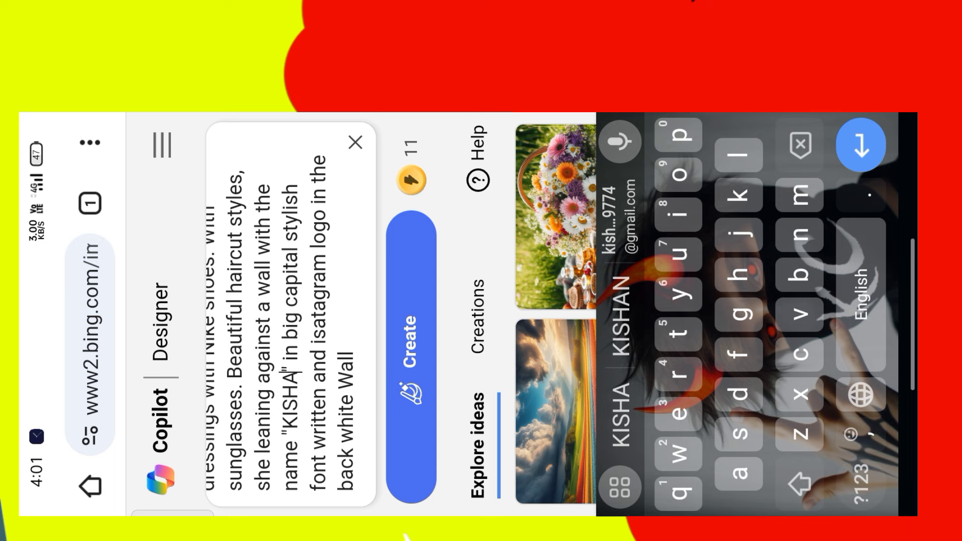
{"action": "left_click", "coordinate": [799, 485]}
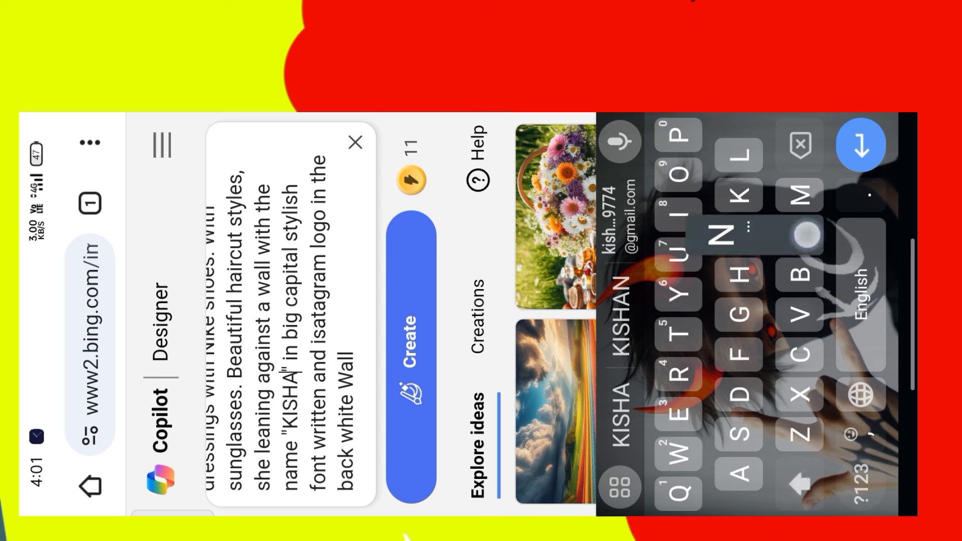
Create the image and view the result showing KISHAN on the wall with its options menu
{"action": "left_click", "coordinate": [410, 363]}
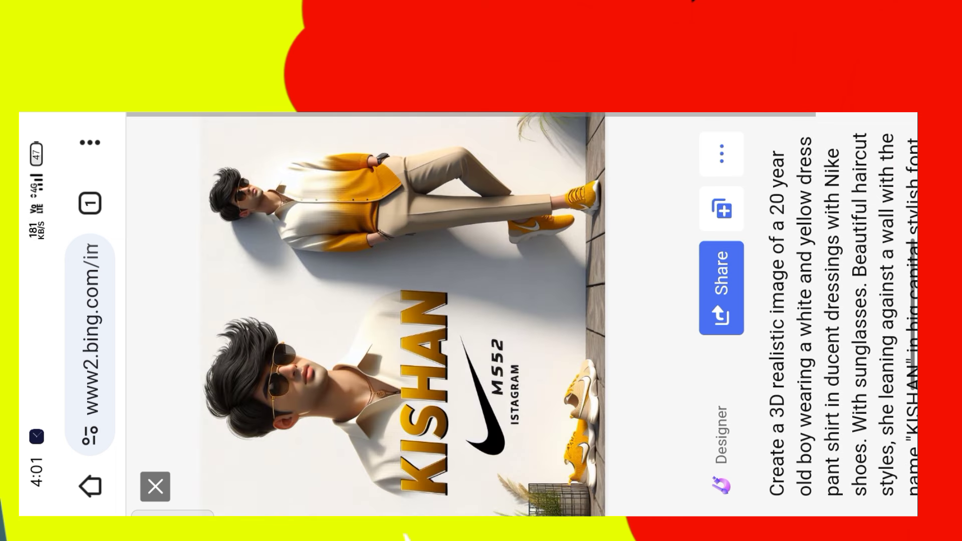
{"action": "left_click", "coordinate": [722, 154]}
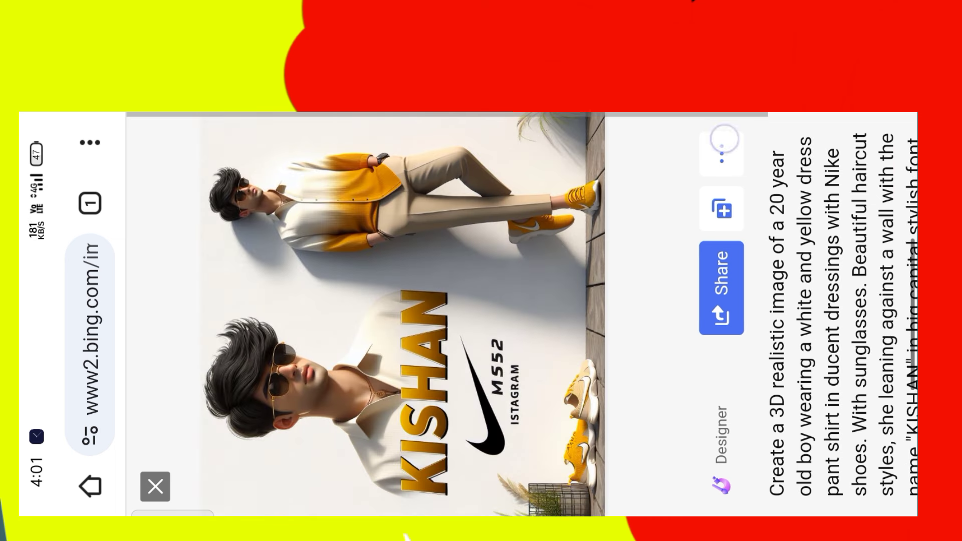